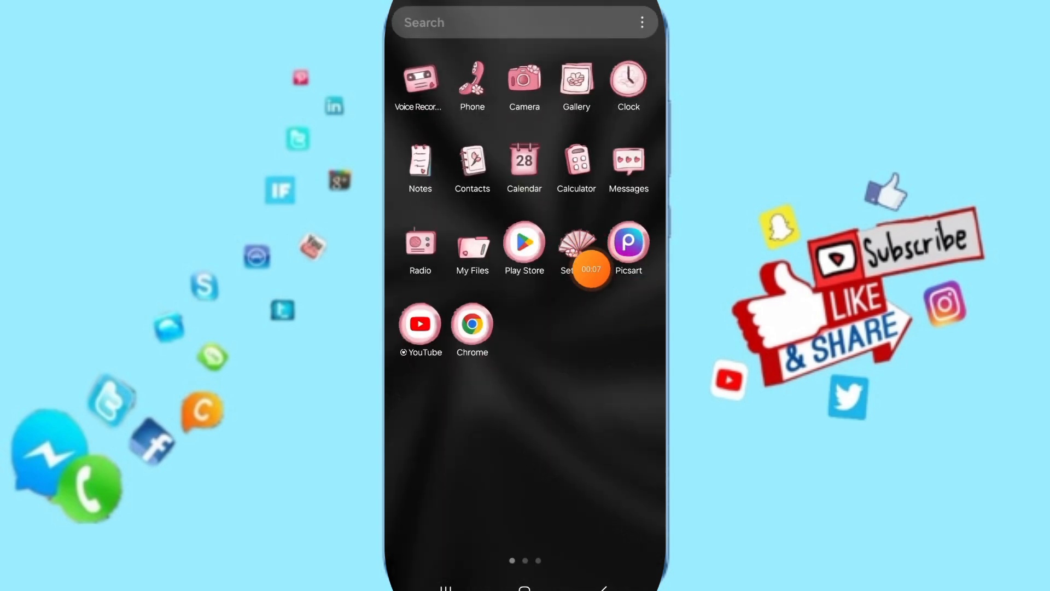
# Open Settings > Apps, search 'pea' and open Peak's App info page.
pyautogui.click(576, 241)
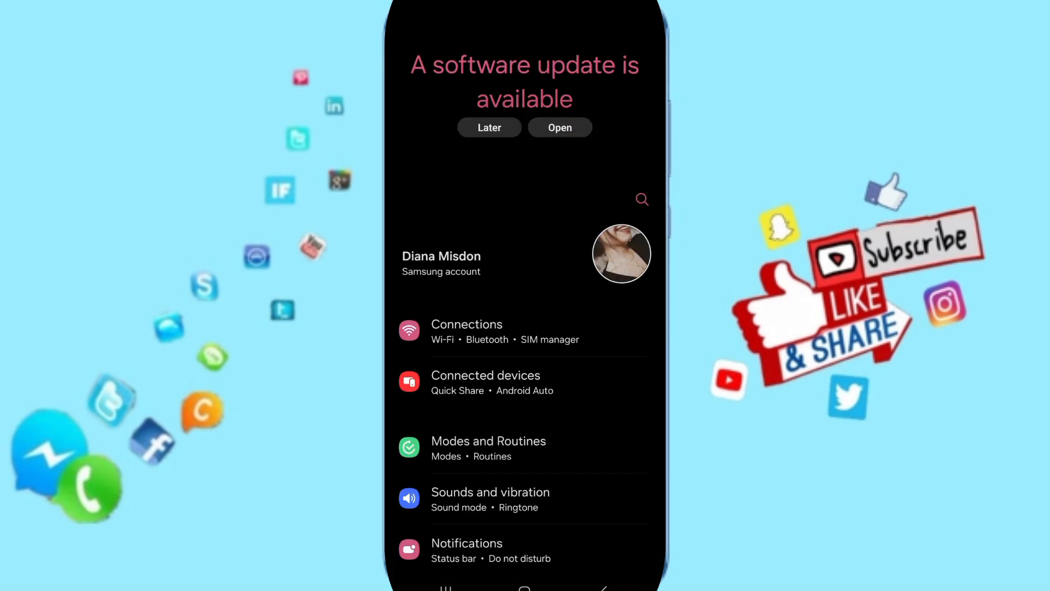
pyautogui.click(489, 127)
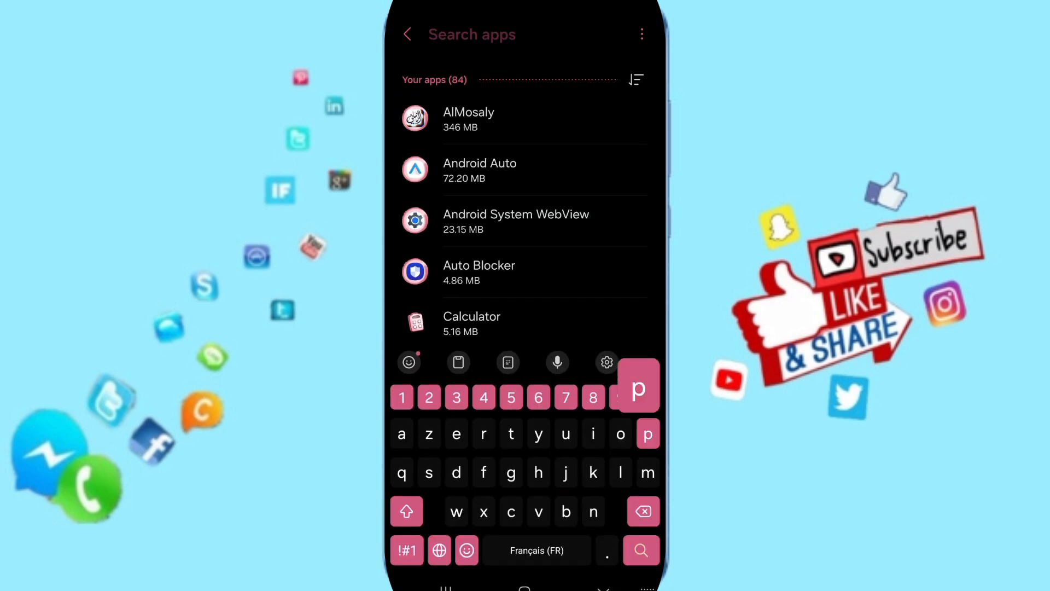
pyautogui.write('e')
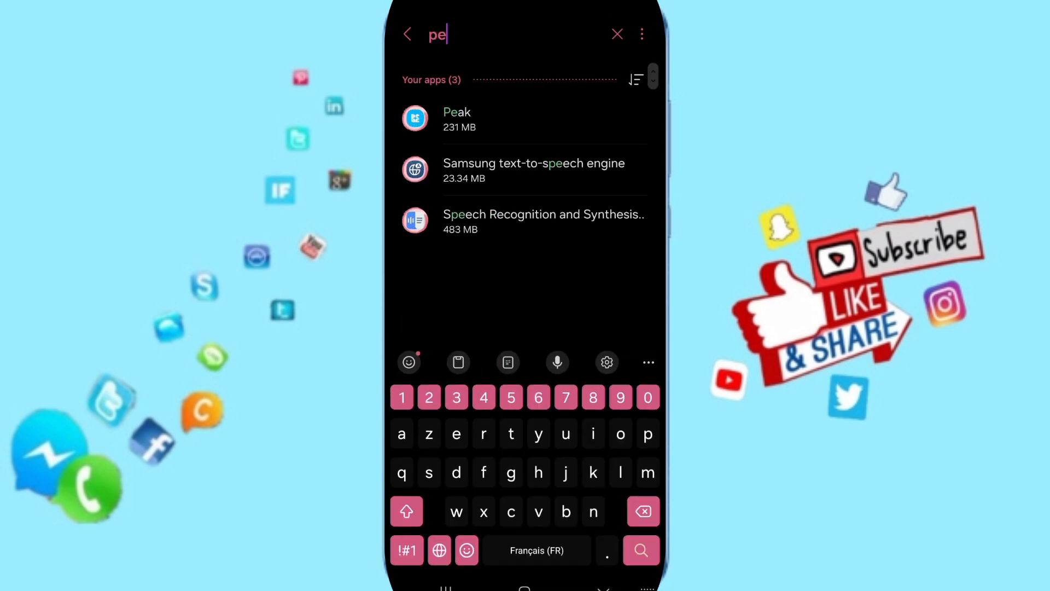
pyautogui.write('a')
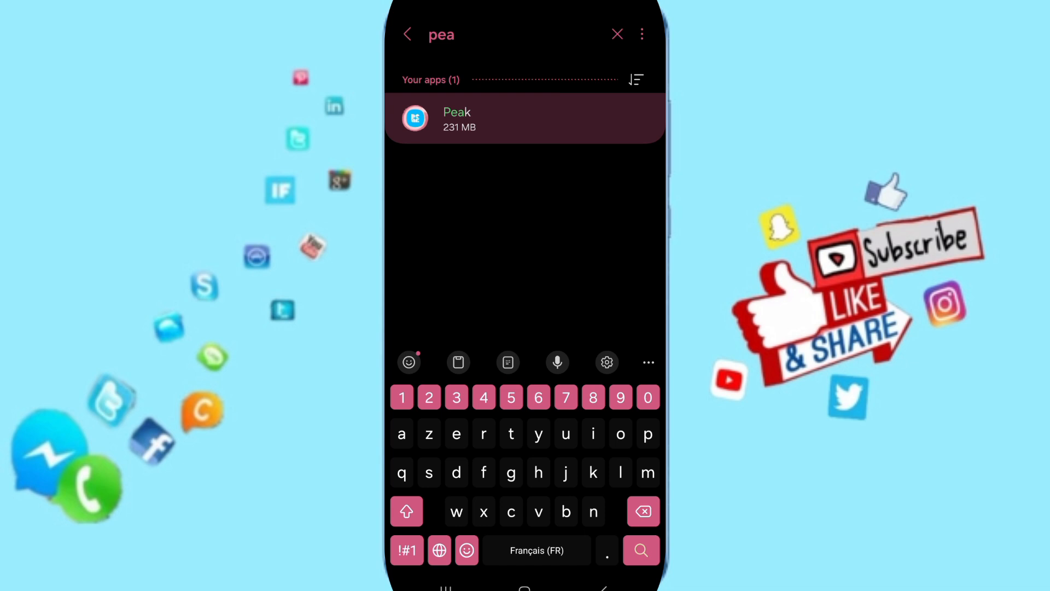
pyautogui.click(525, 119)
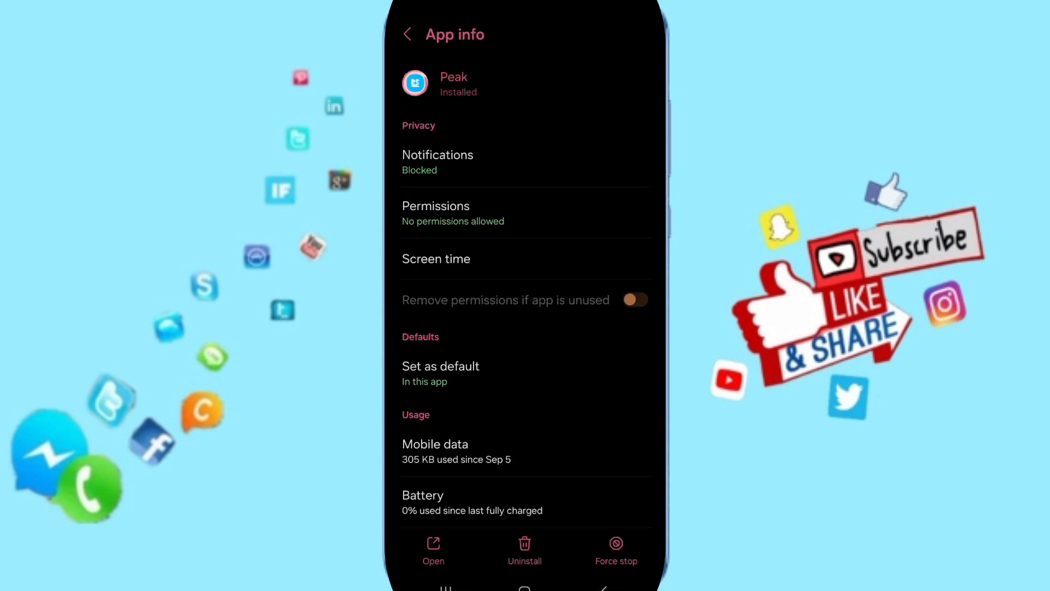
# Force-stop Peak with OK confirmation, then open its Storage page.
pyautogui.scroll(-3)
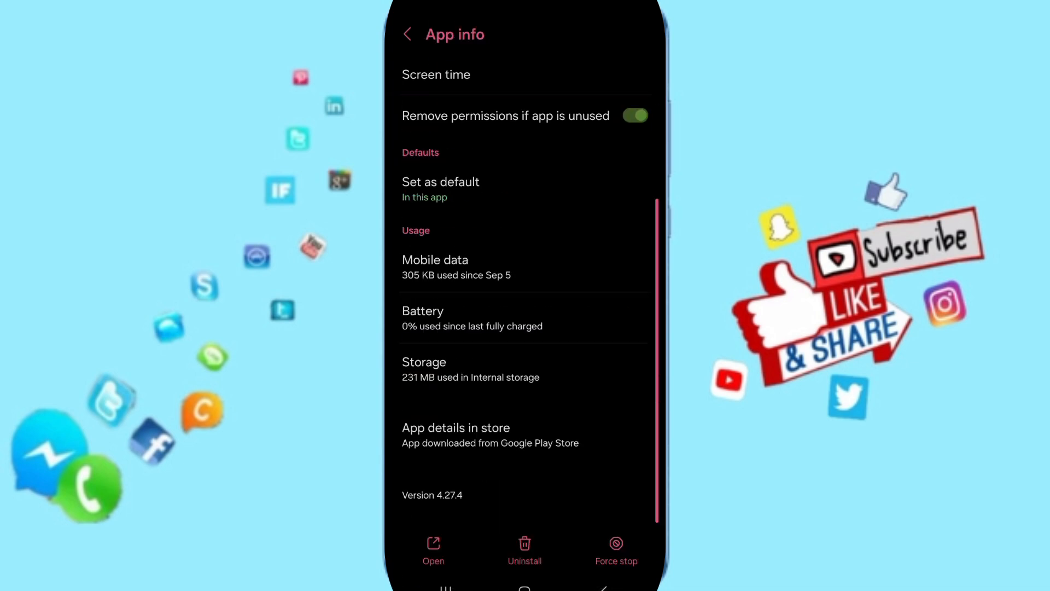
pyautogui.click(614, 549)
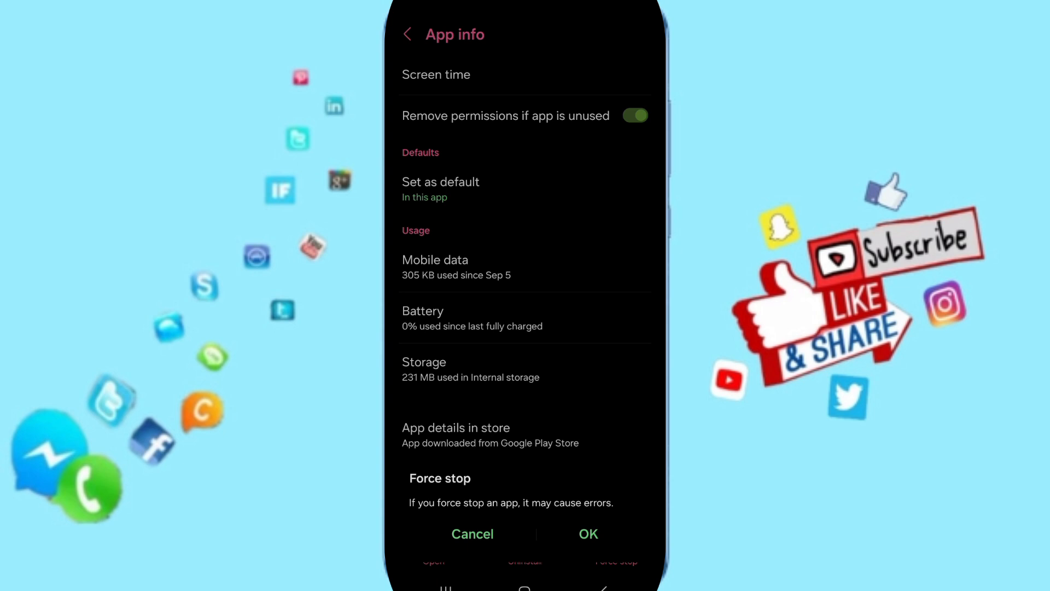
pyautogui.click(472, 534)
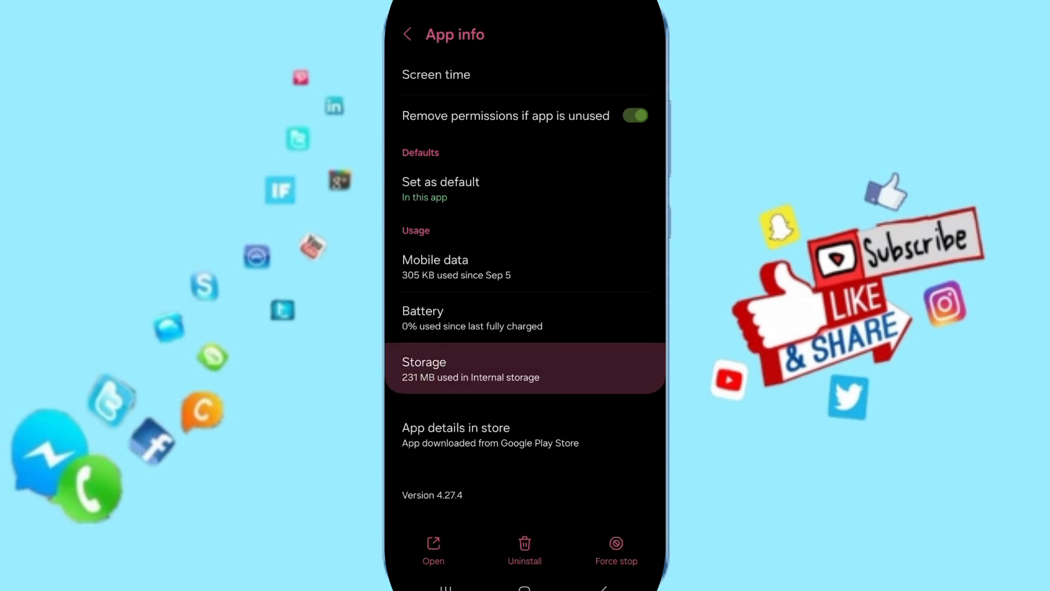
pyautogui.click(524, 368)
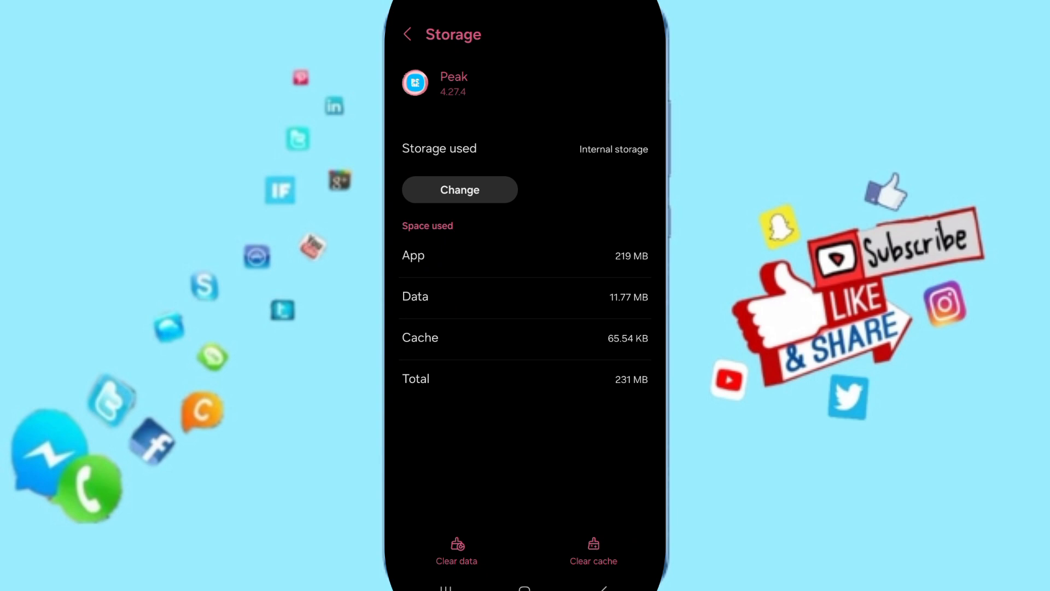
# Bring up the Clear data warning on Peak's Storage page.
pyautogui.click(456, 551)
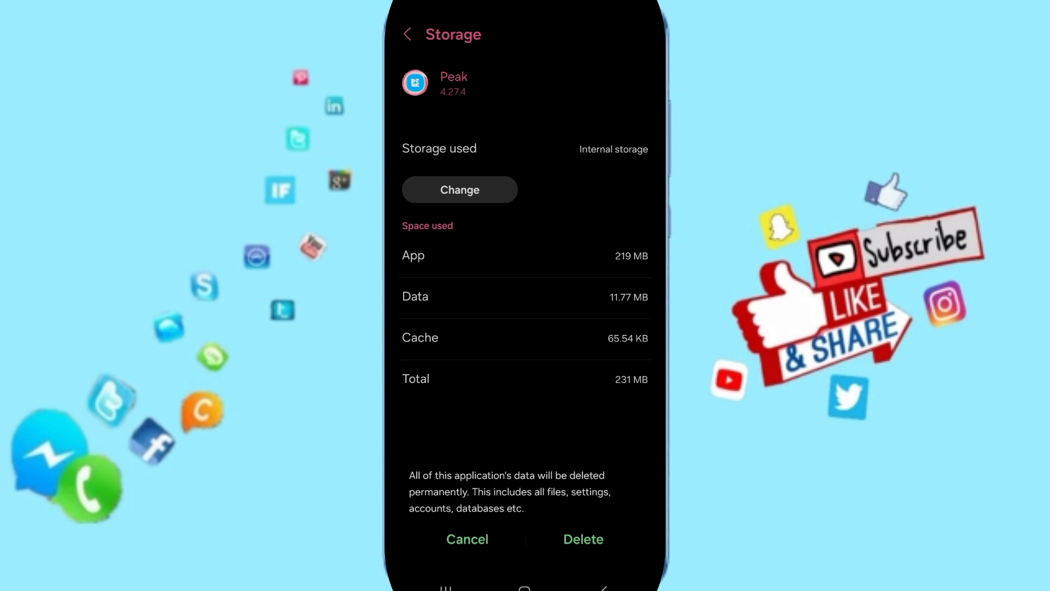